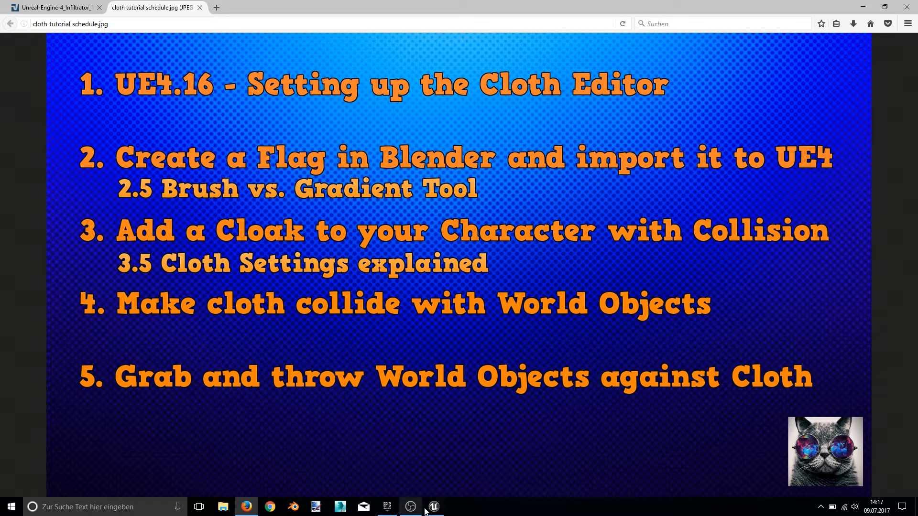
# - Switch from Firefox back to the Unreal Engine editor through the taskbar
pyautogui.click(433, 507)
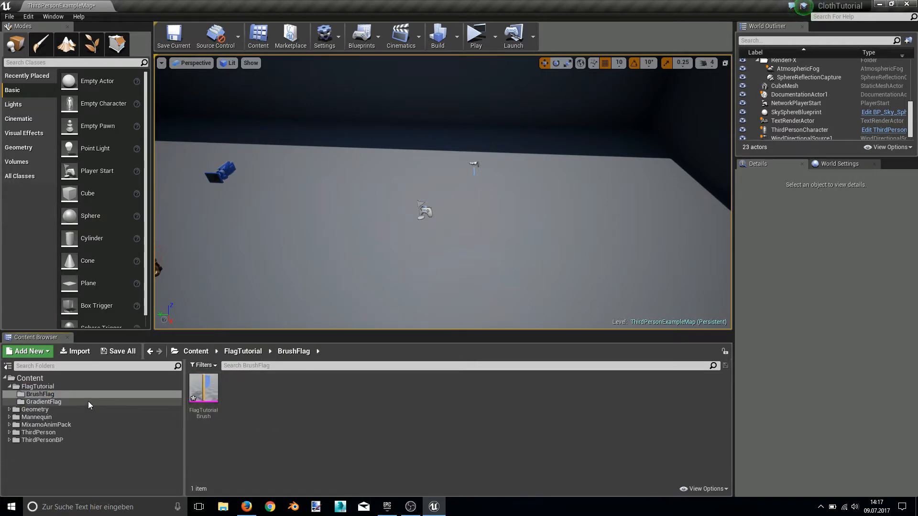
# - Open FlagTutorialBrush from the BrushFlag folder and create a clothing asset from its flag section
pyautogui.click(39, 394)
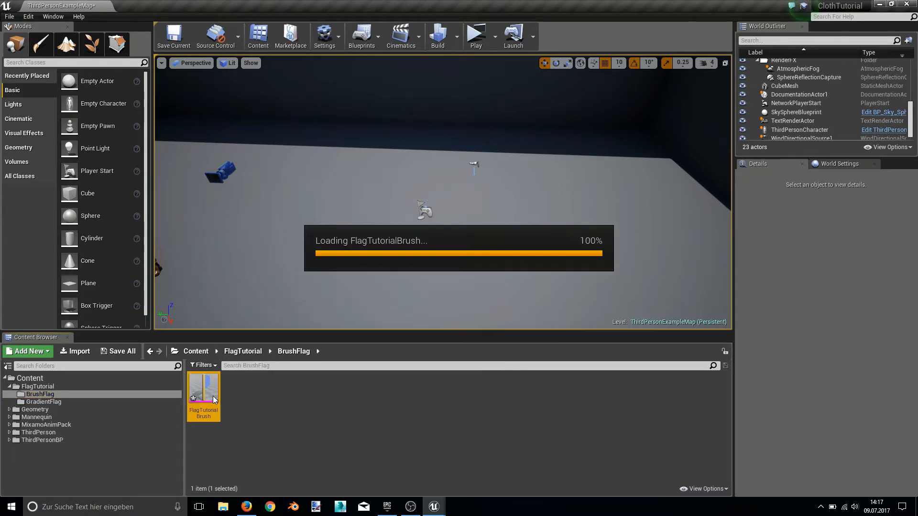
pyautogui.doubleClick(203, 392)
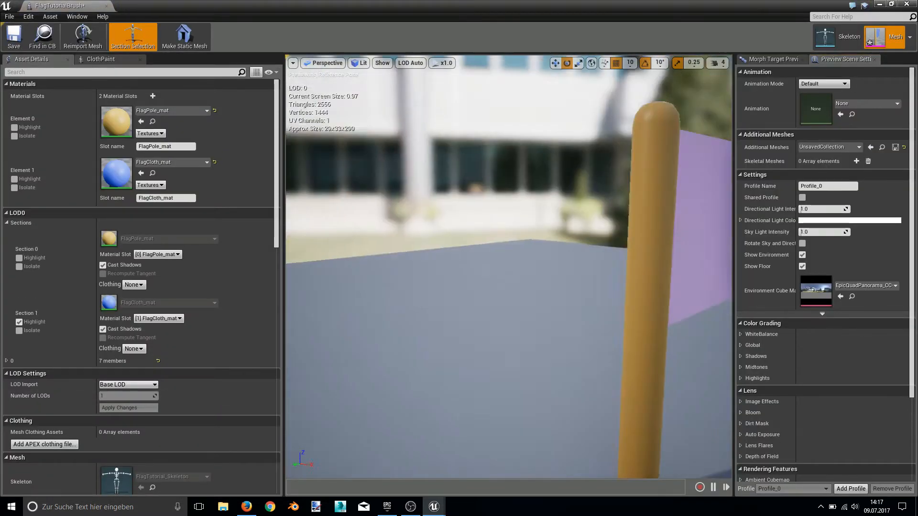
pyautogui.rightClick(419, 185)
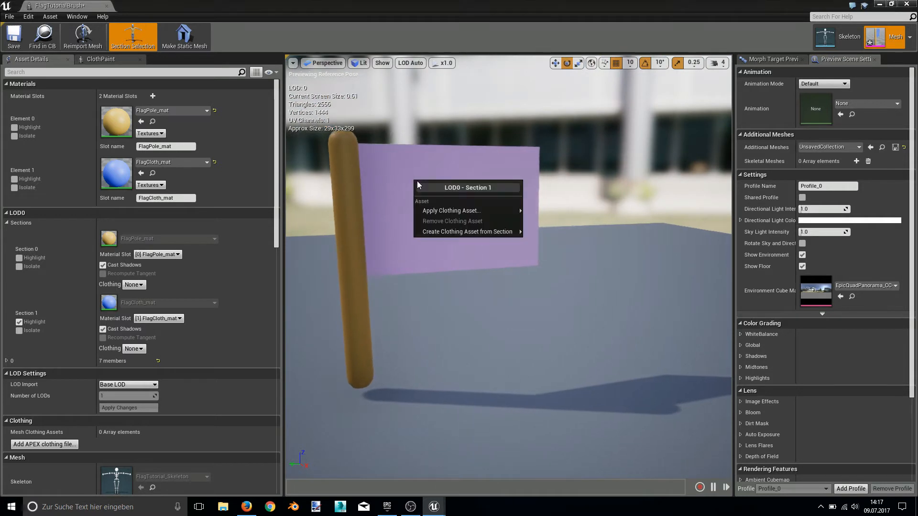
pyautogui.moveTo(479, 228)
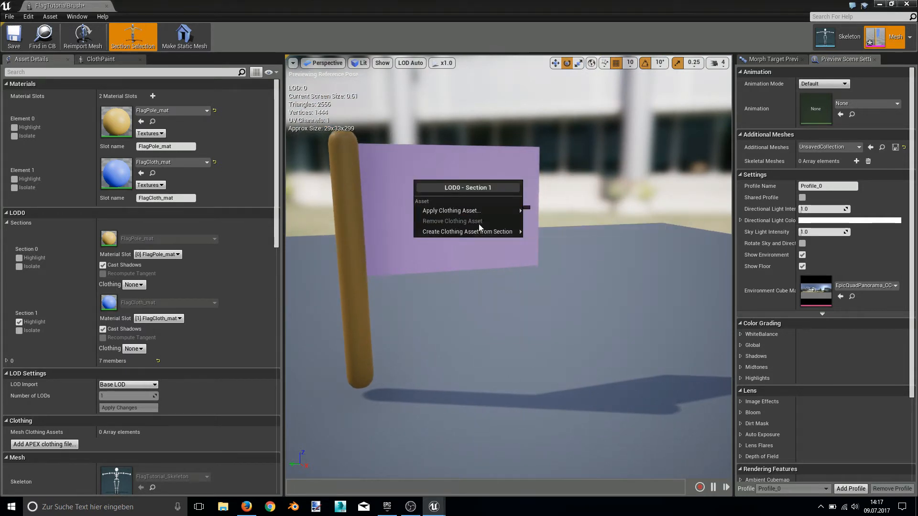
pyautogui.click(467, 232)
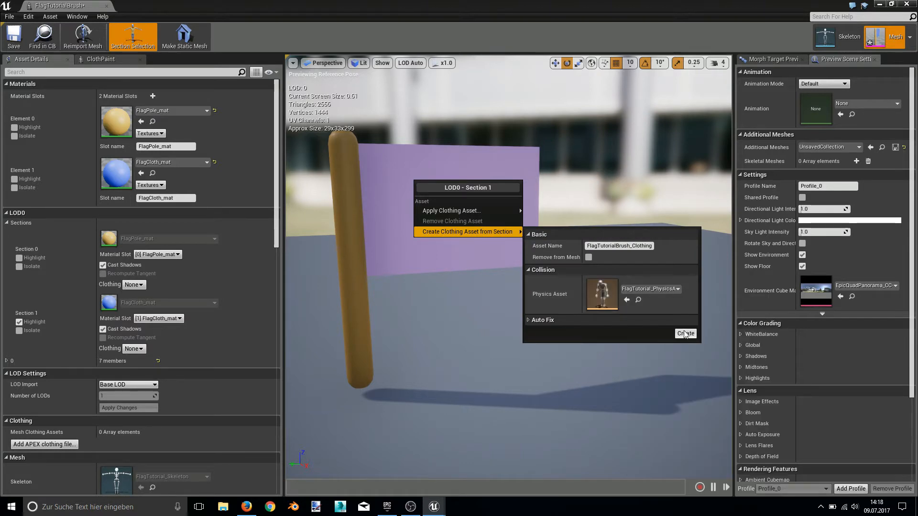
pyautogui.click(685, 333)
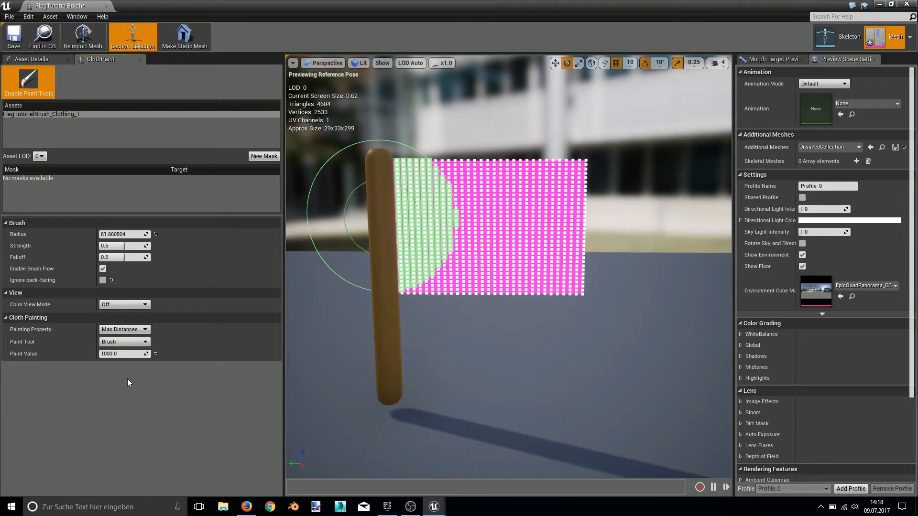
pyautogui.moveTo(556, 238)
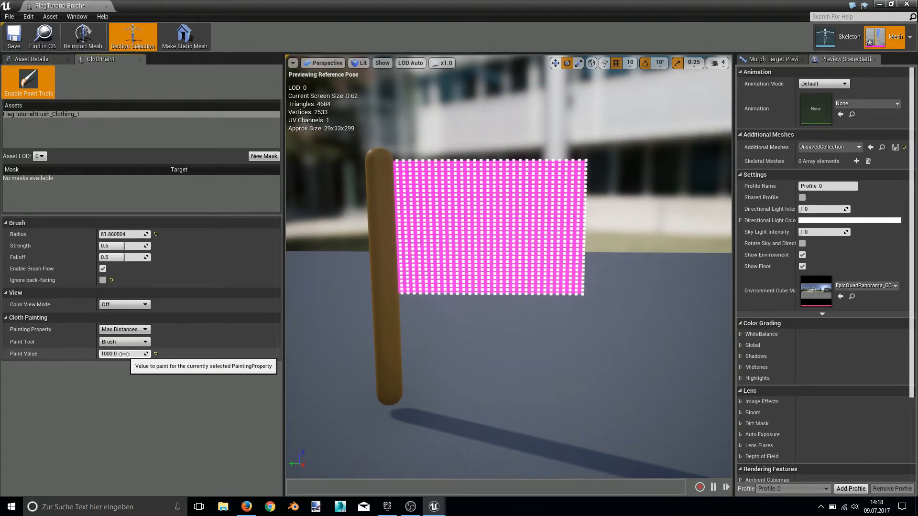
pyautogui.moveTo(578, 161)
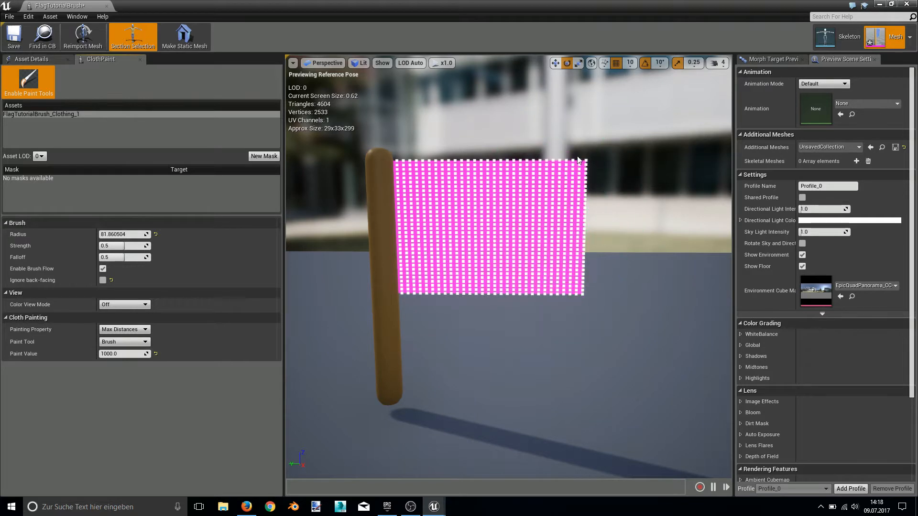
# - Paint max distance onto the flag corner and set the paint value to 1000
pyautogui.click(576, 202)
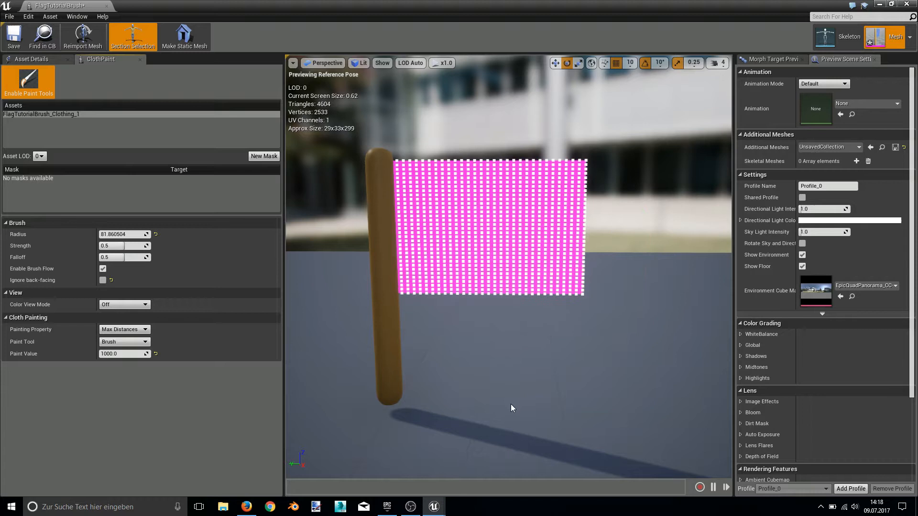
pyautogui.moveTo(550, 313)
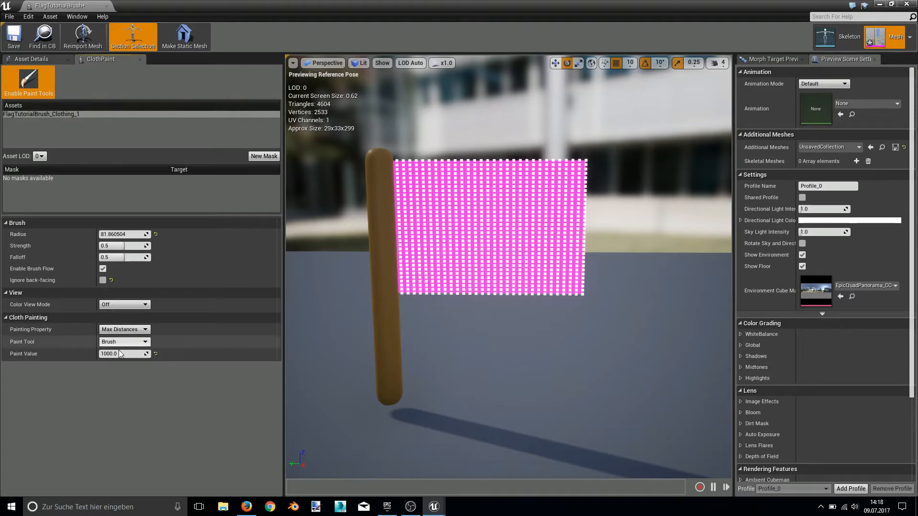
pyautogui.click(495, 187)
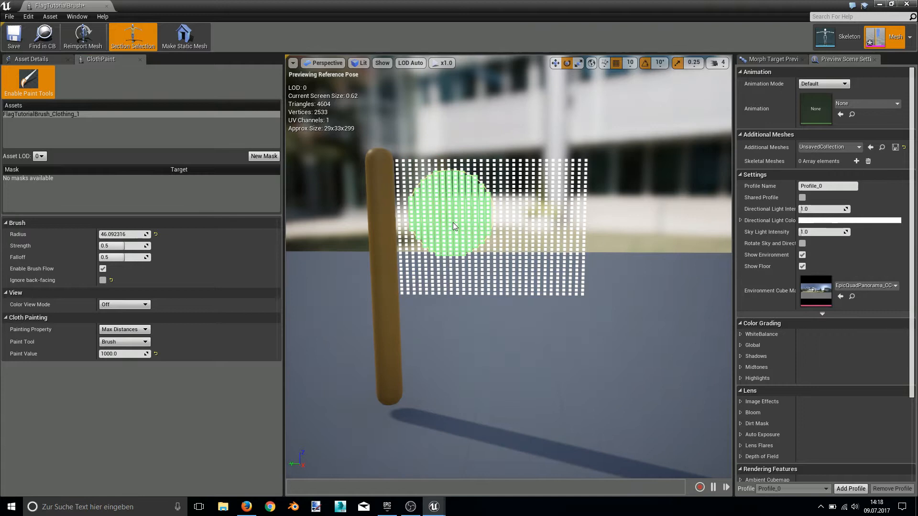
pyautogui.moveTo(454, 292)
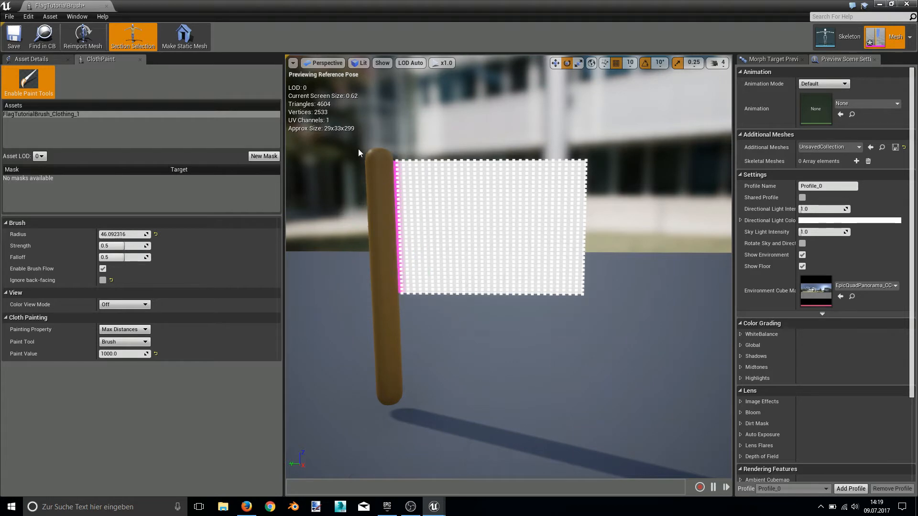
pyautogui.moveTo(398, 154)
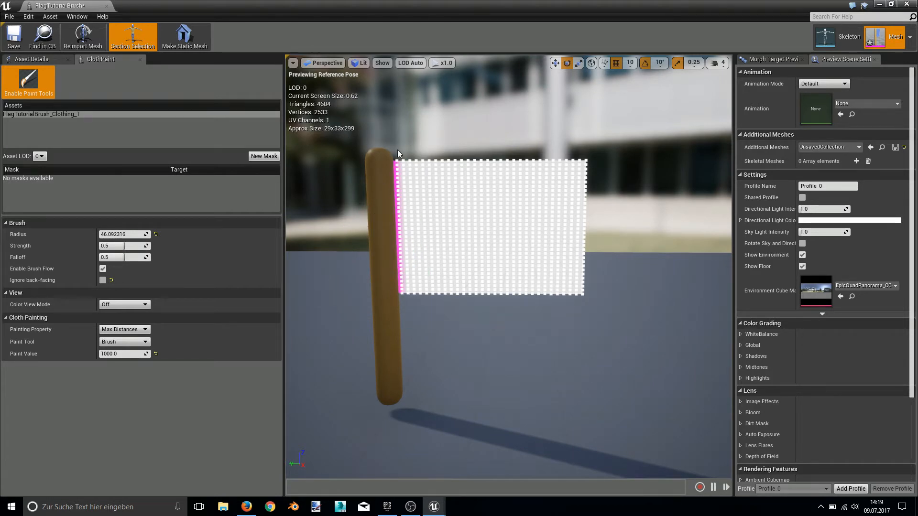
# - Turn off cloth painting on the brush flag to preview its simulation
pyautogui.scroll(3)
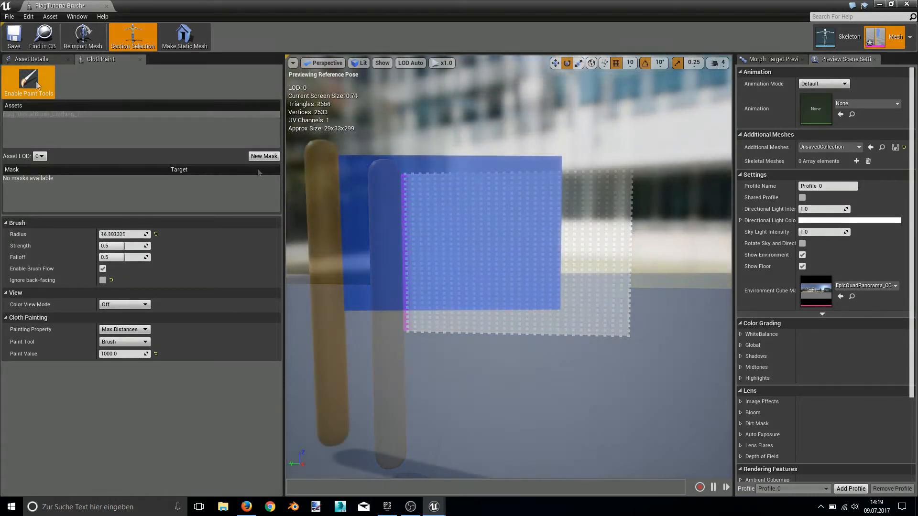
pyautogui.click(29, 82)
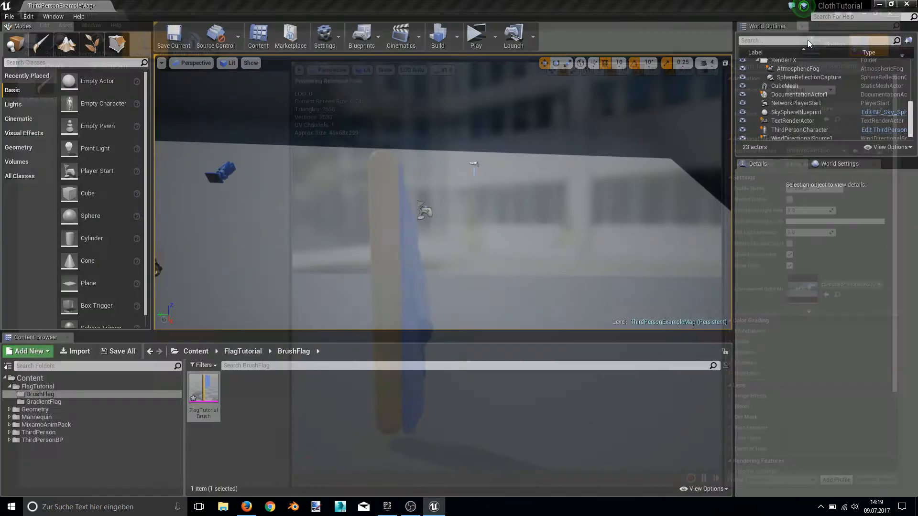
# - Open FlagTutorialGradient, create a clothing asset with FlagTutorial_PhysicsAsset, and apply it to the flag
pyautogui.click(45, 402)
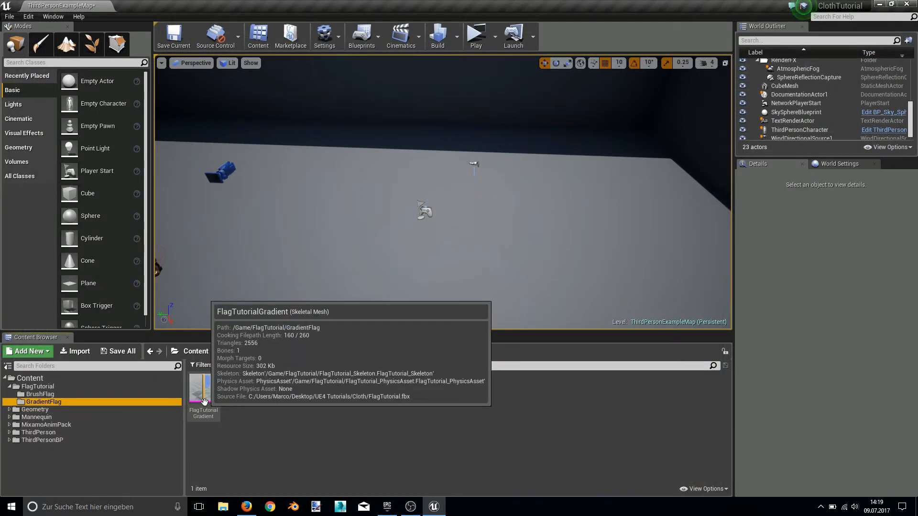
pyautogui.doubleClick(203, 387)
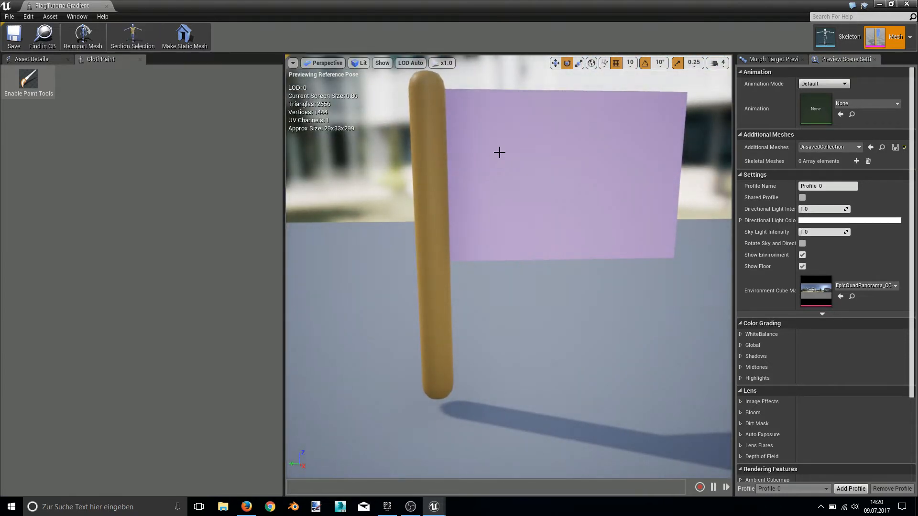
pyautogui.click(132, 37)
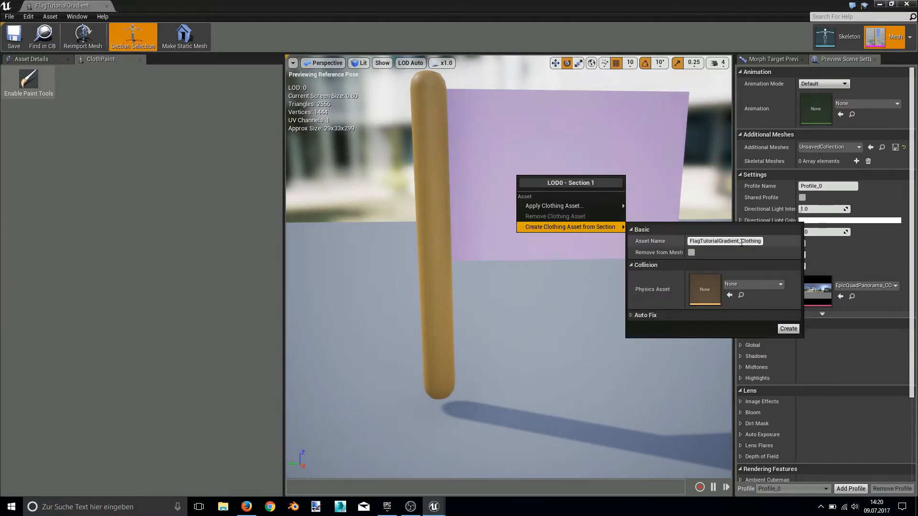
pyautogui.click(779, 284)
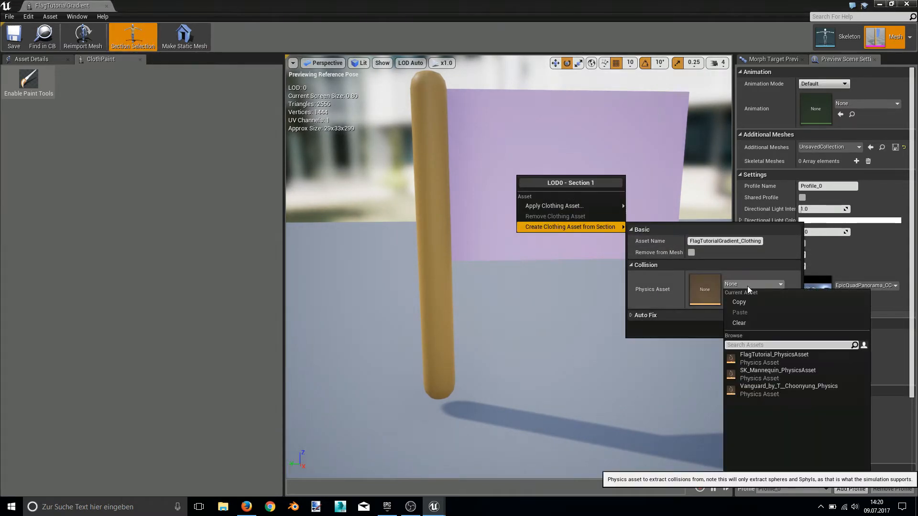
pyautogui.click(774, 354)
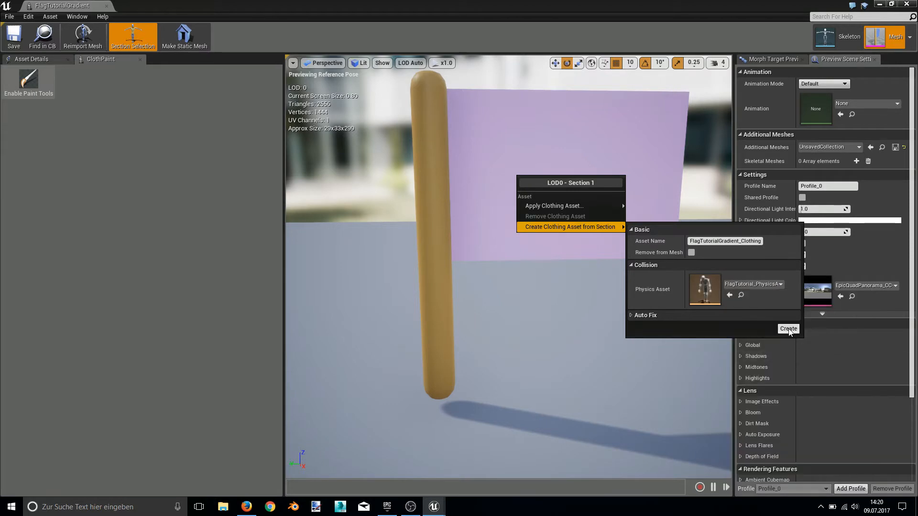
pyautogui.click(788, 328)
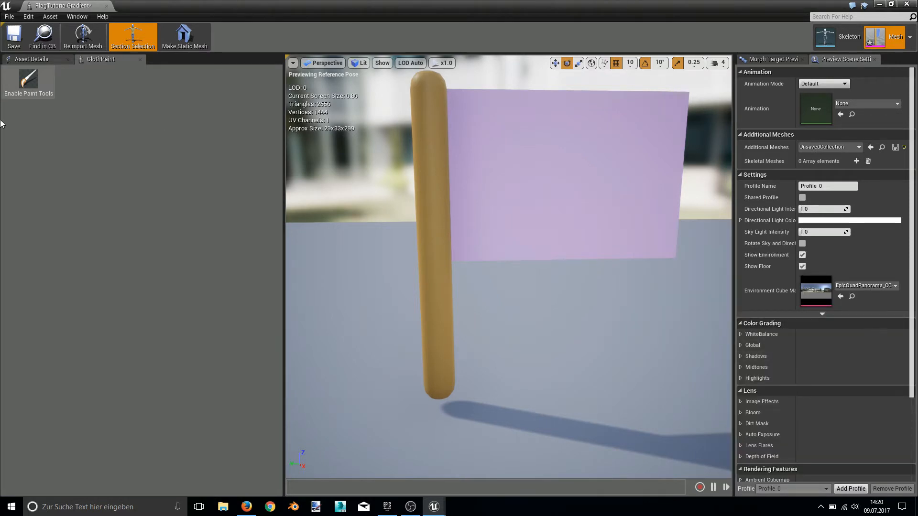
pyautogui.click(28, 82)
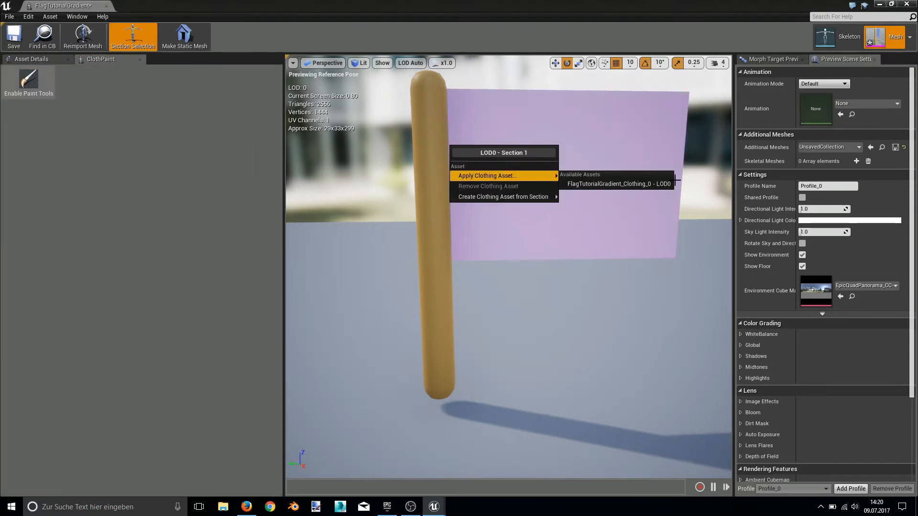
pyautogui.click(618, 183)
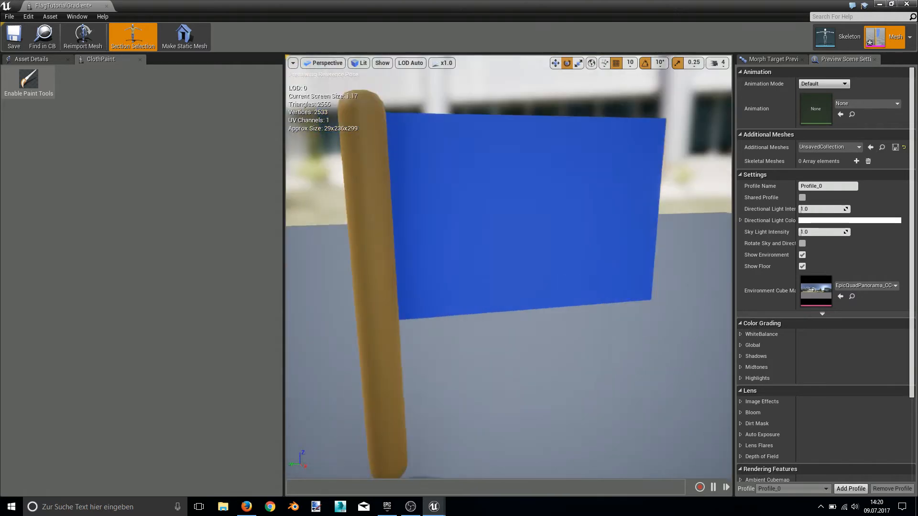
# - Enable painting on the gradient clothing asset, choose the Gradient tool, and set end value 1000
pyautogui.click(29, 82)
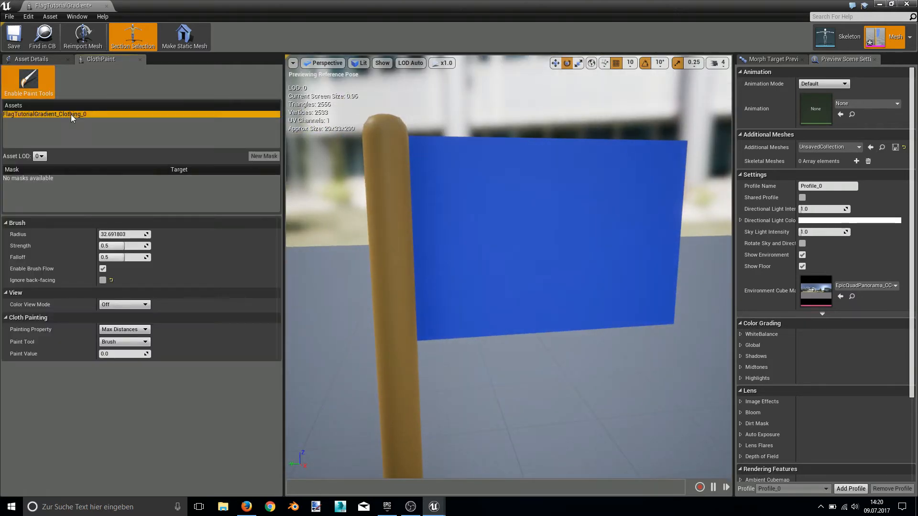
pyautogui.click(145, 342)
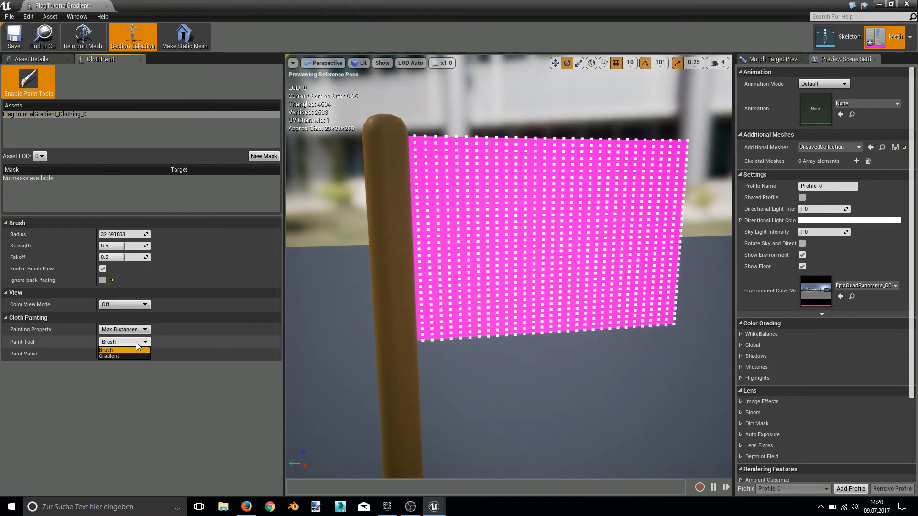
pyautogui.click(116, 356)
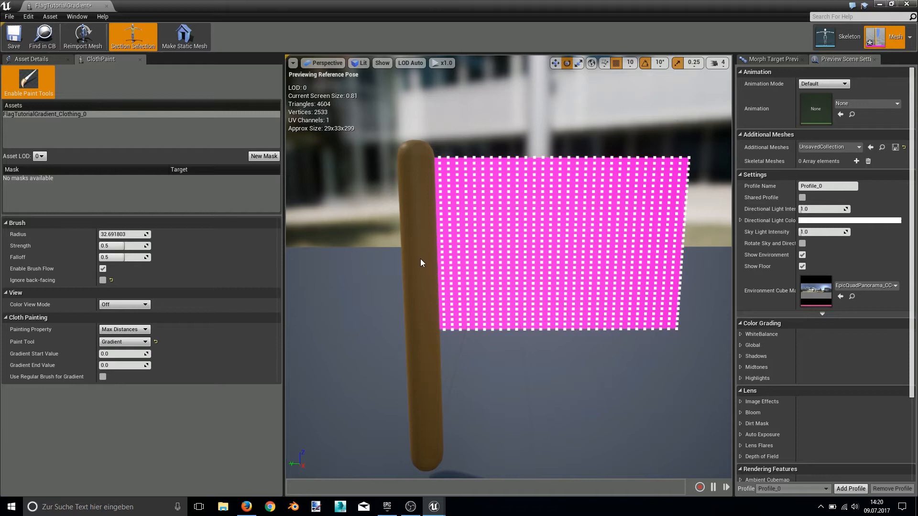
pyautogui.moveTo(50, 353)
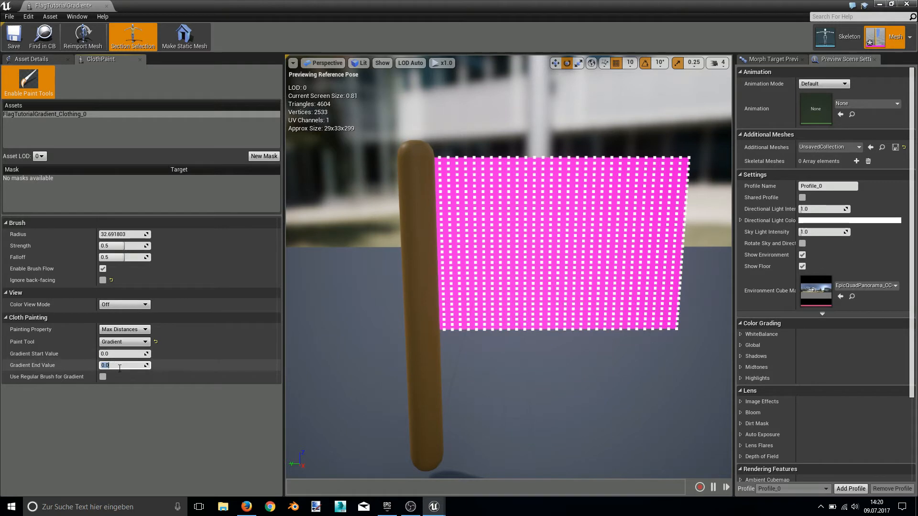
pyautogui.moveTo(120, 365)
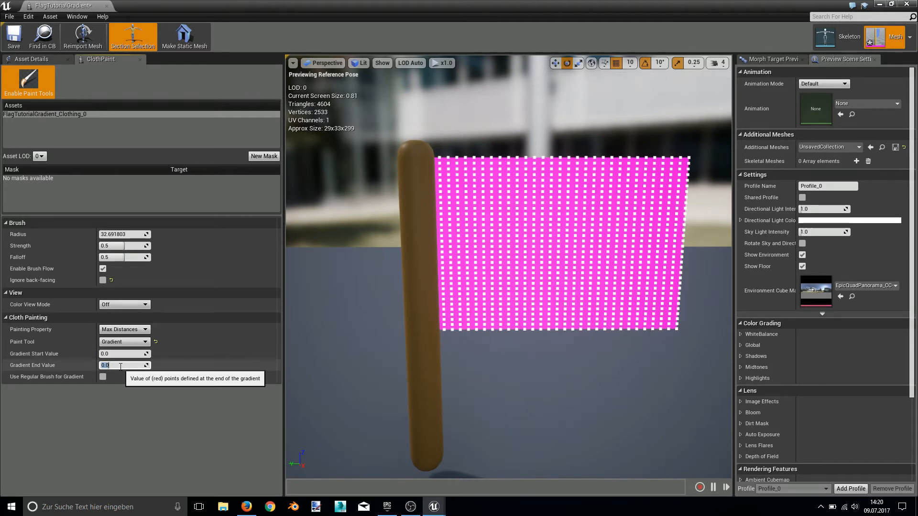
pyautogui.write('1000')
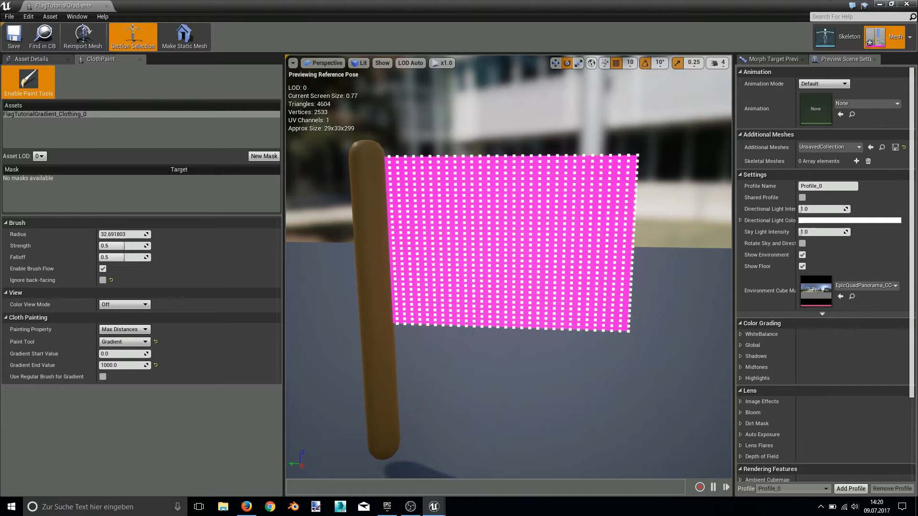
# - Zoom in on the gradient flag while marking its pole-side edge as gradient start points
pyautogui.scroll(3)
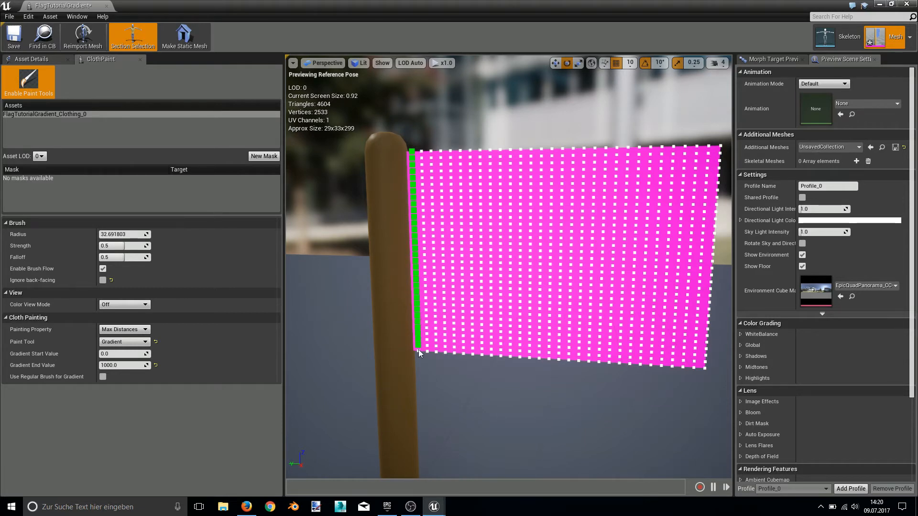
pyautogui.moveTo(489, 228)
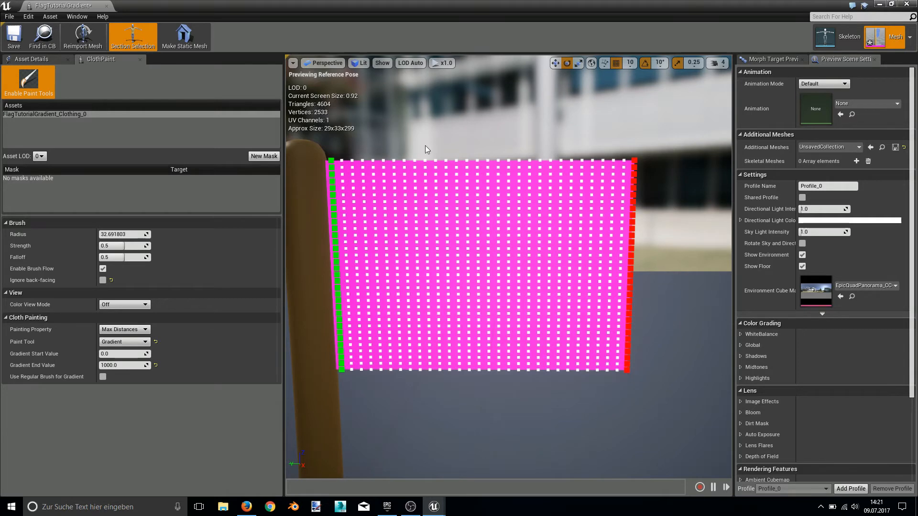
pyautogui.moveTo(329, 152)
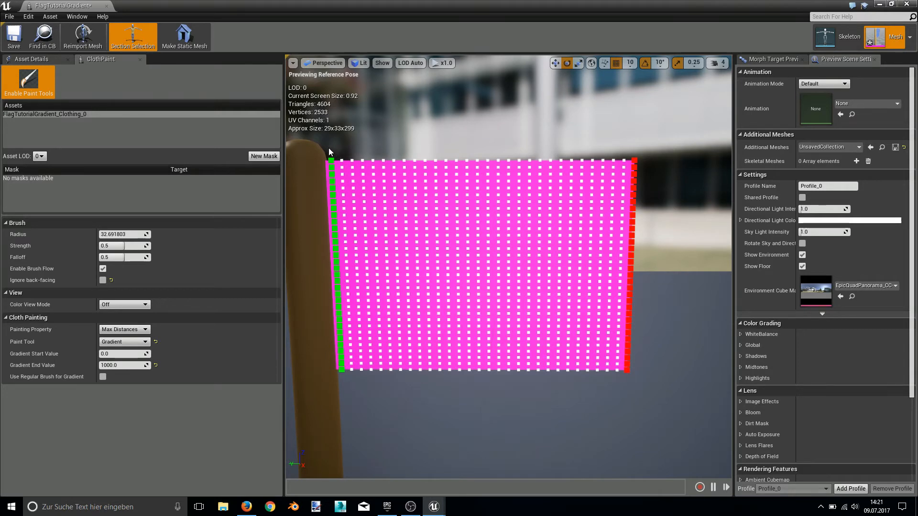
pyautogui.moveTo(636, 164)
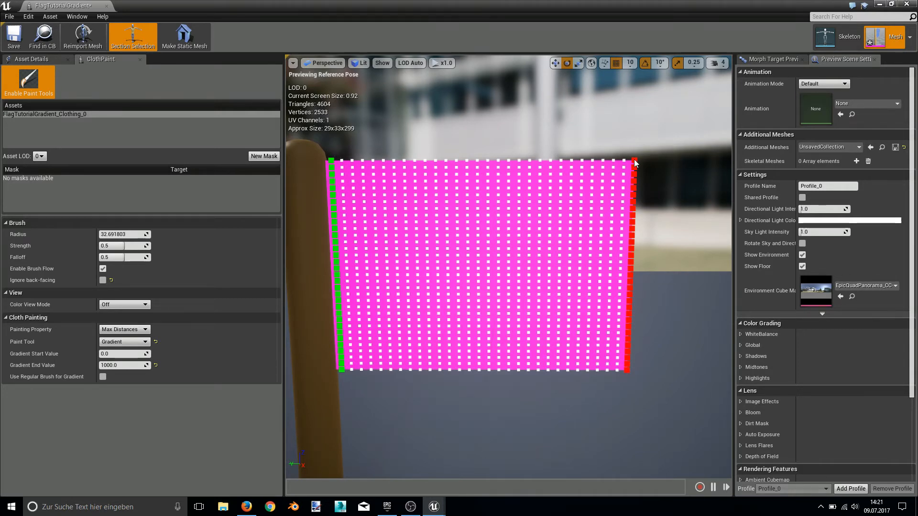
pyautogui.moveTo(600, 139)
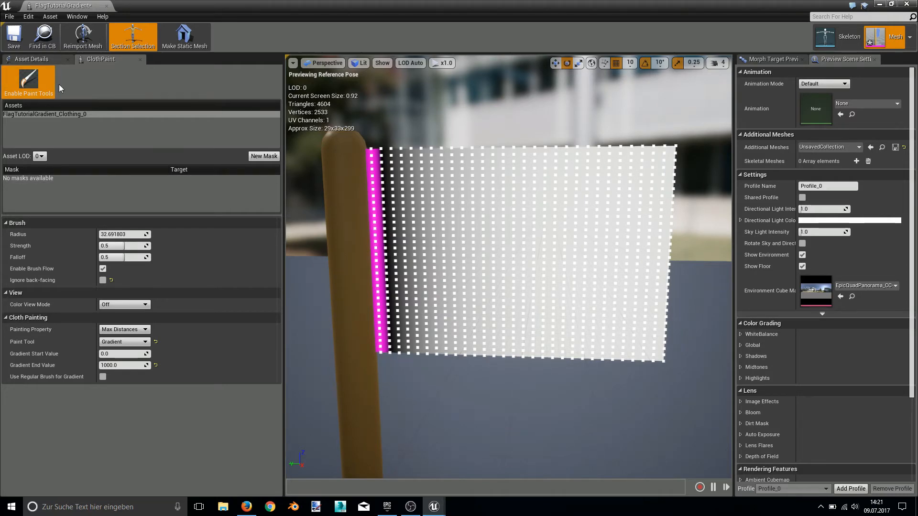
# - Preview the gradient flag simulating, then re-enable painting and switch the viewport to Wireframe
pyautogui.click(28, 81)
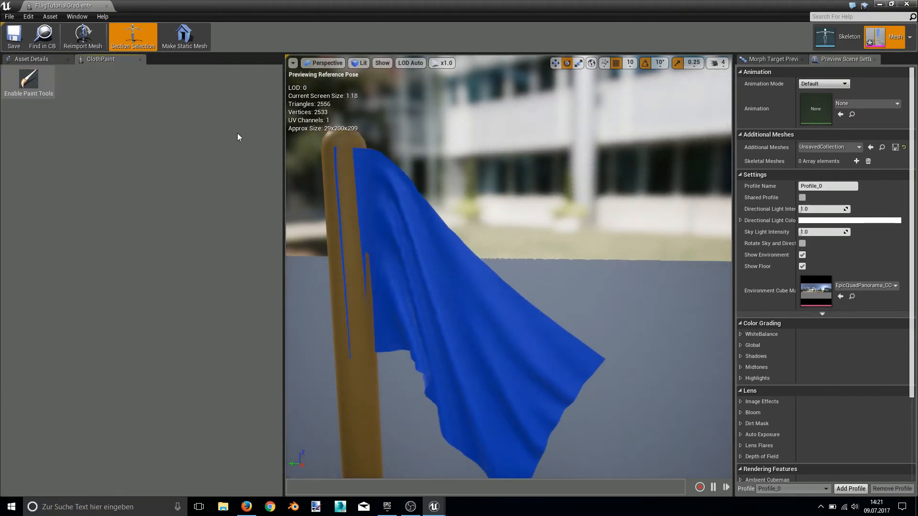
pyautogui.scroll(-3)
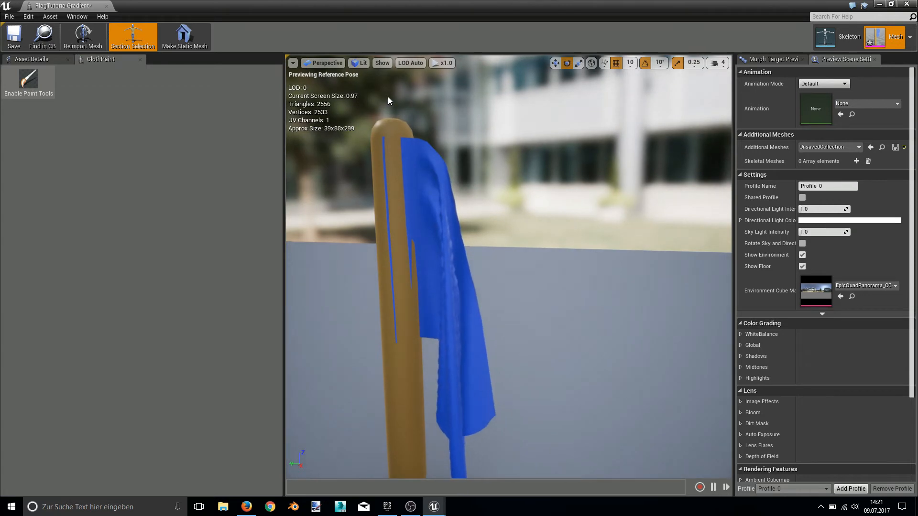
pyautogui.click(28, 82)
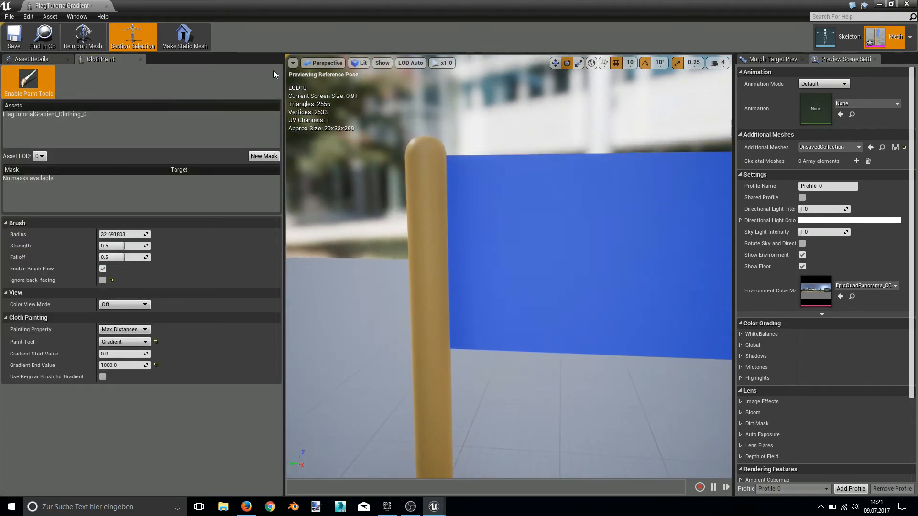
pyautogui.click(362, 62)
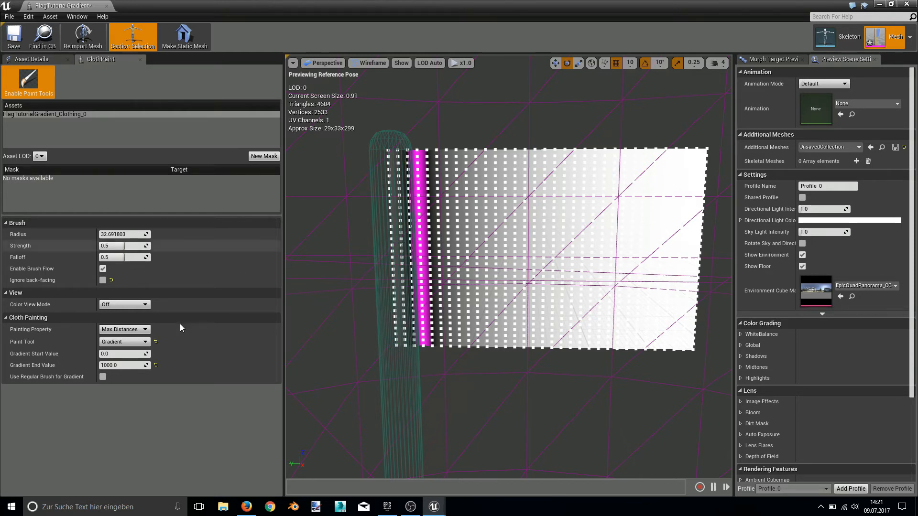
# - Paint zero max distance by the pole with a radius-10 brush, then disable painting to simulate
pyautogui.click(144, 341)
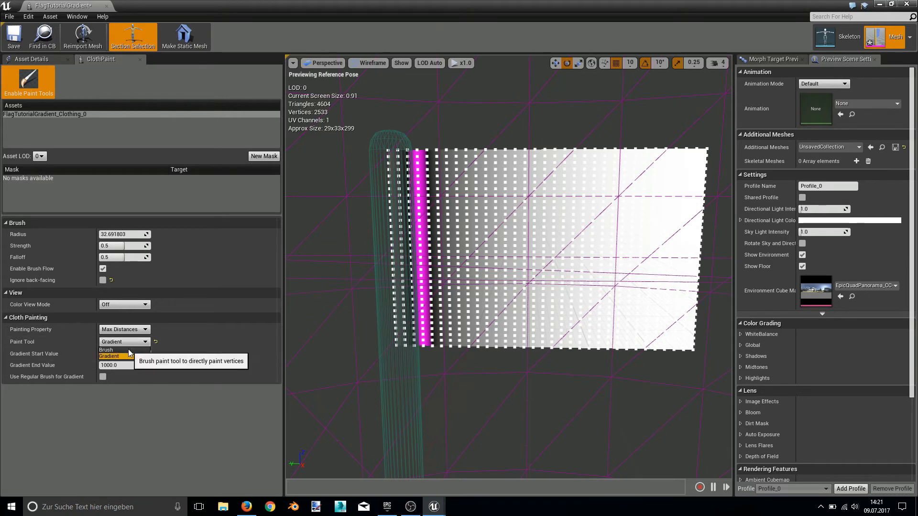
pyautogui.click(109, 350)
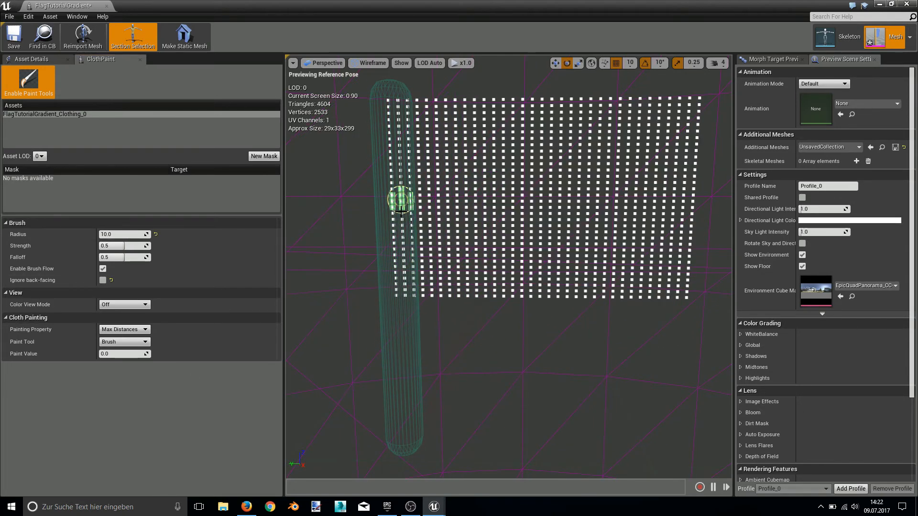
pyautogui.click(28, 81)
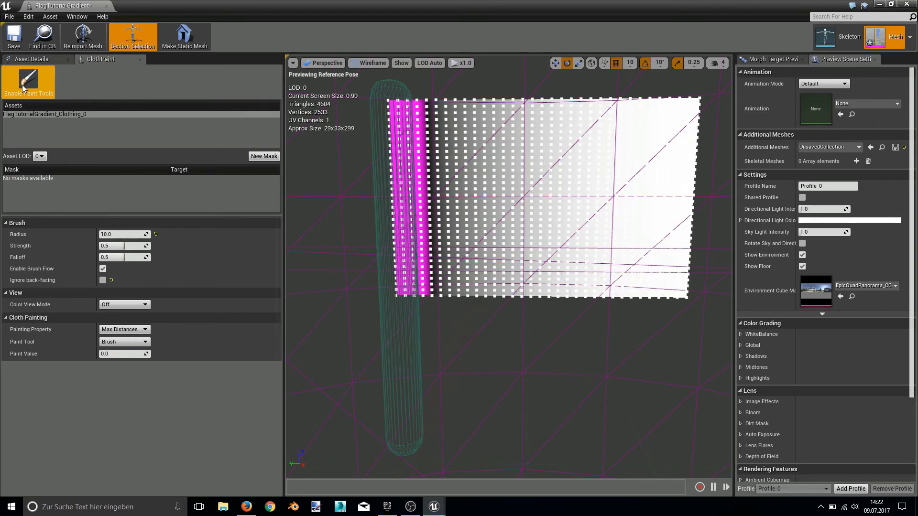
pyautogui.click(28, 79)
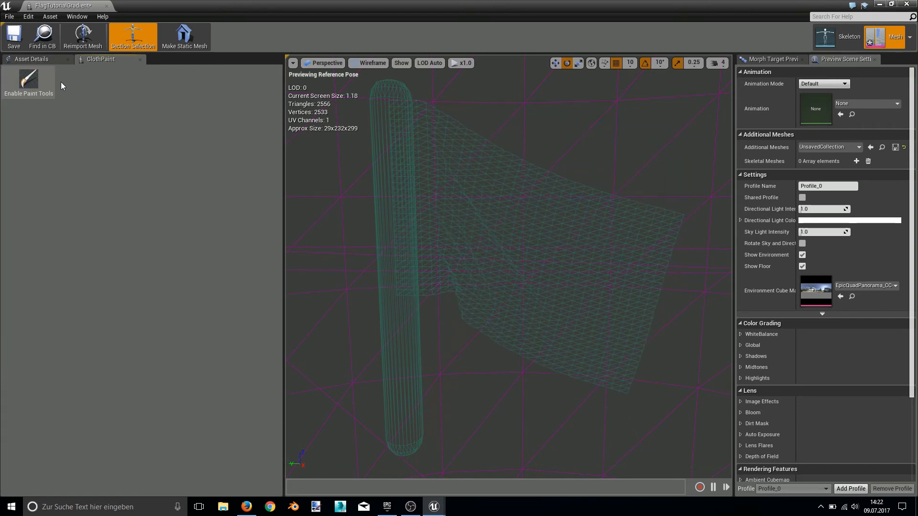
# - Restore Lit shading and go back to the ThirdPersonExampleMap level tab
pyautogui.click(358, 62)
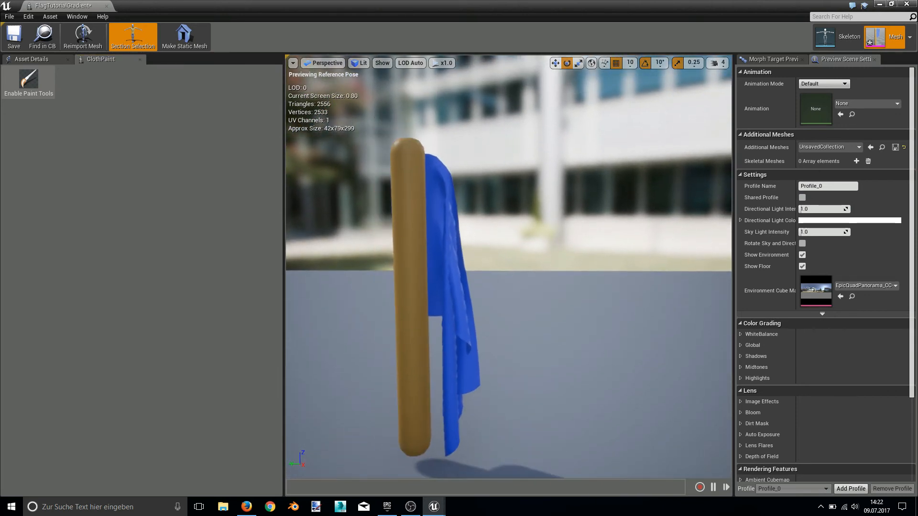
pyautogui.click(31, 59)
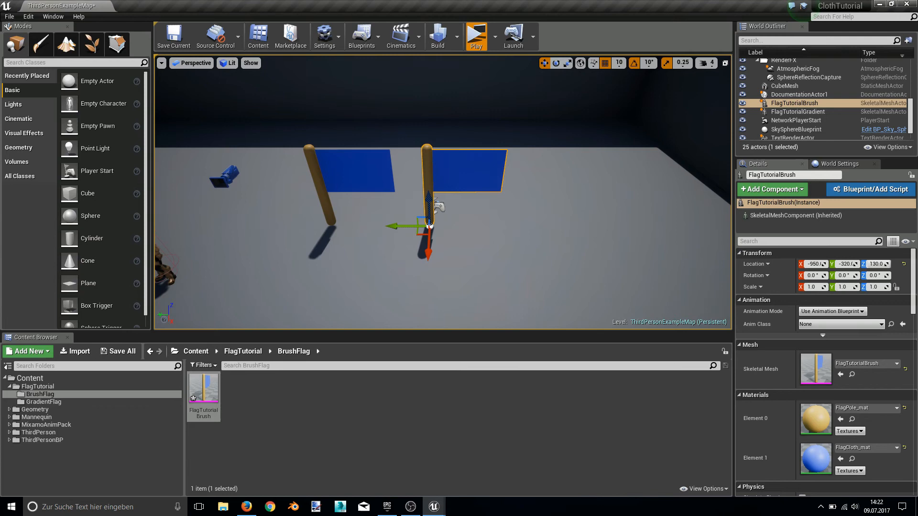
# - Launch the play preview and enlarge it to show both flags simulating beside the character
pyautogui.click(475, 35)
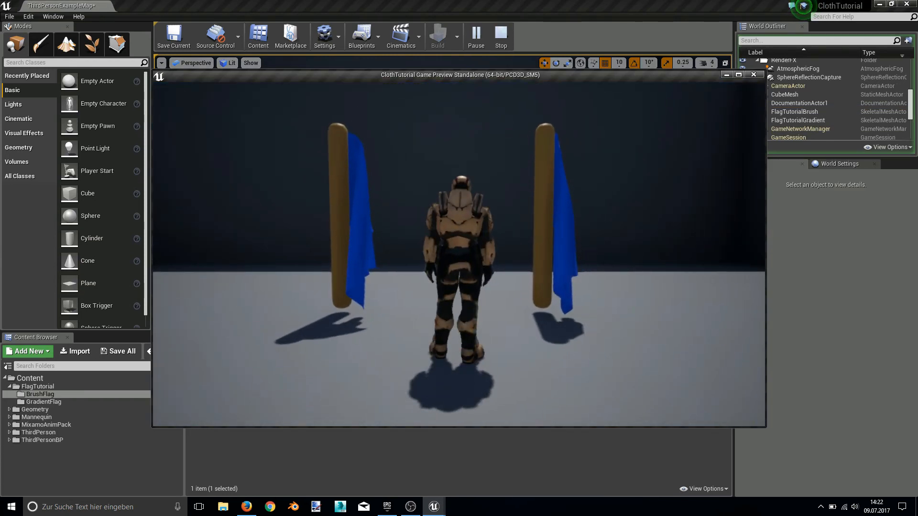
pyautogui.click(10, 506)
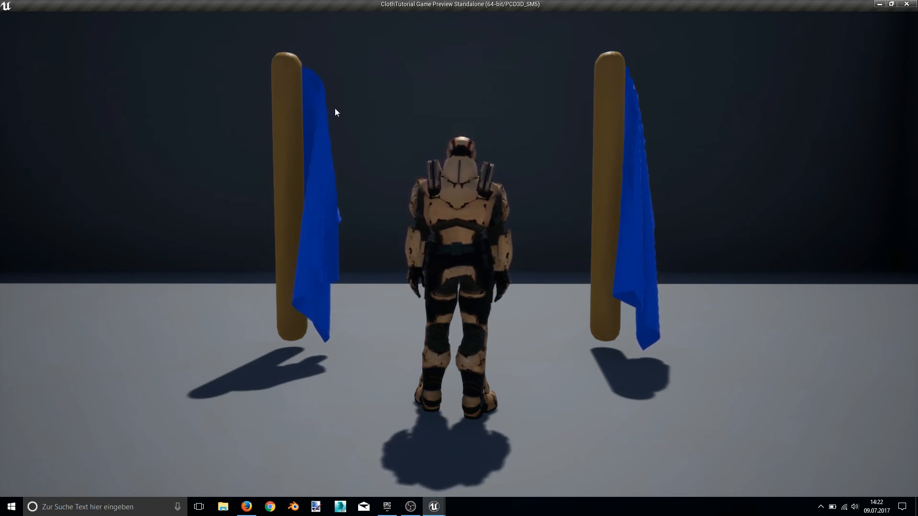
pyautogui.moveTo(372, 93)
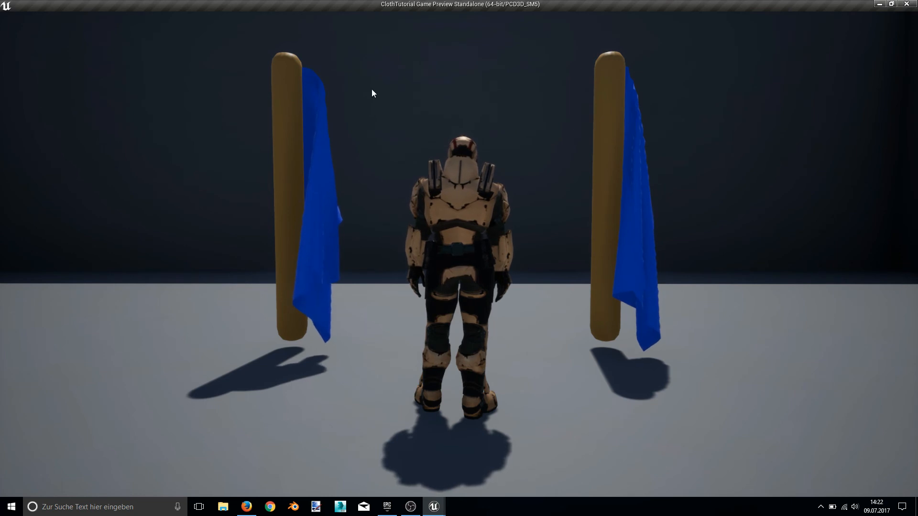
pyautogui.moveTo(445, 140)
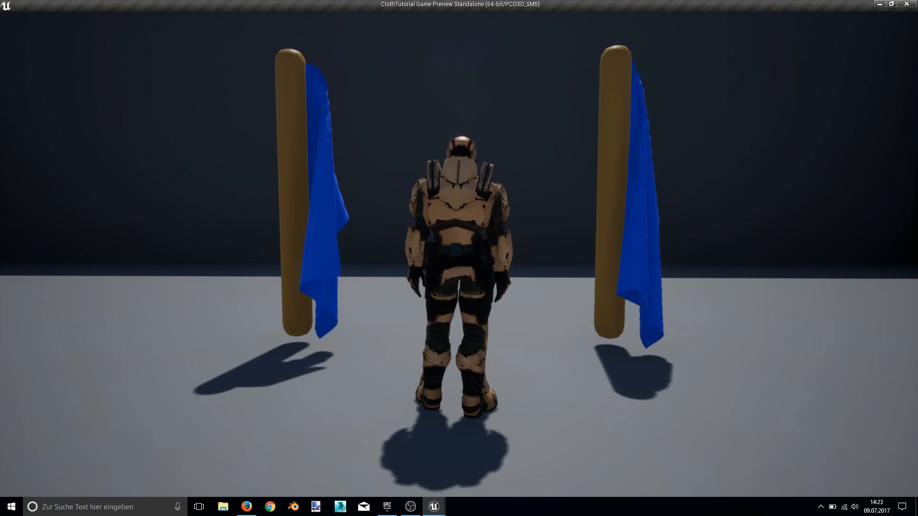
# - Switch to Firefox showing the 'cloth tutorial schedule.jpg' image of the five tutorial parts
pyautogui.click(246, 507)
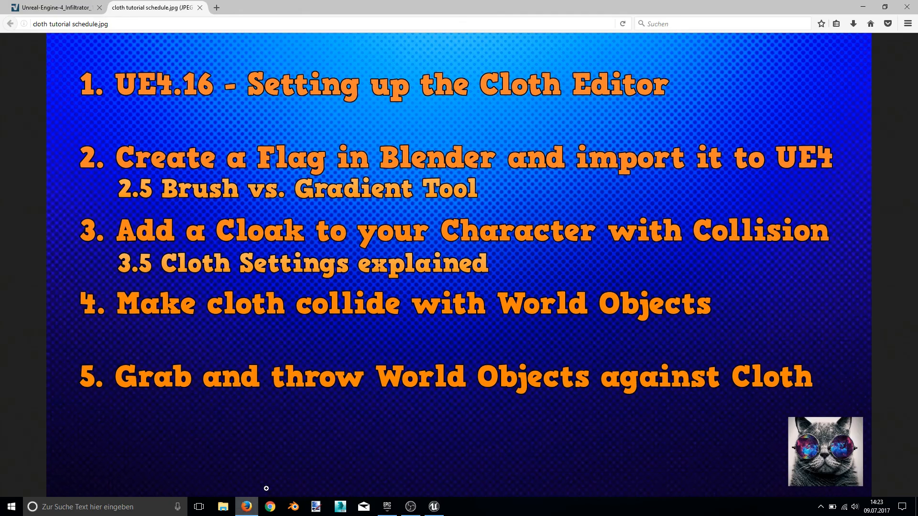
pyautogui.moveTo(2, 166)
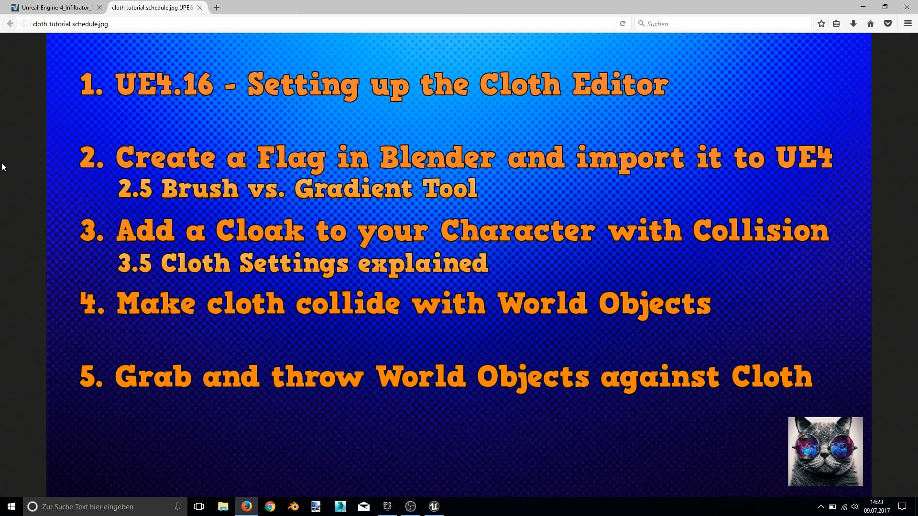
pyautogui.moveTo(16, 118)
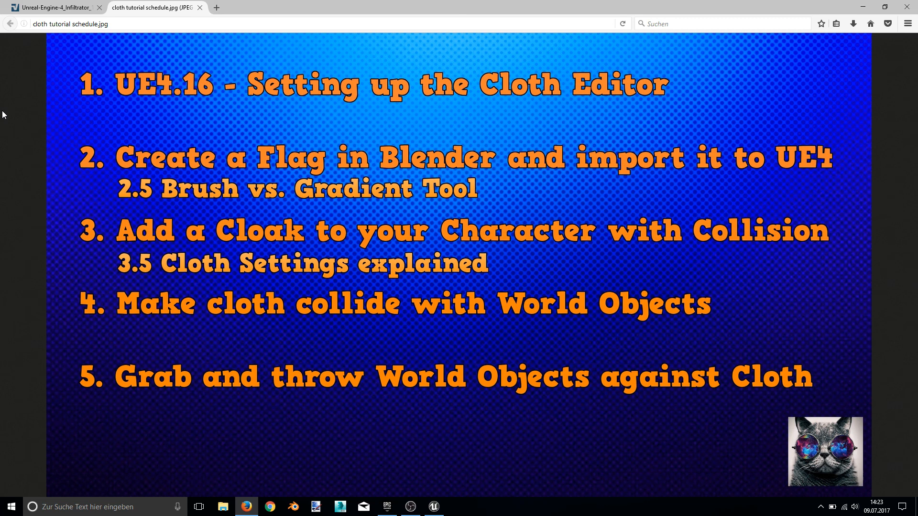
pyautogui.moveTo(21, 111)
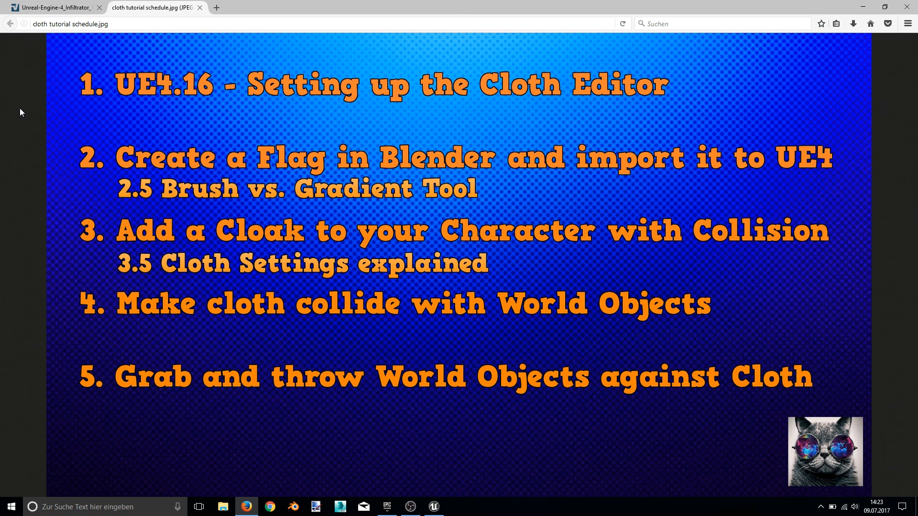
pyautogui.moveTo(2, 115)
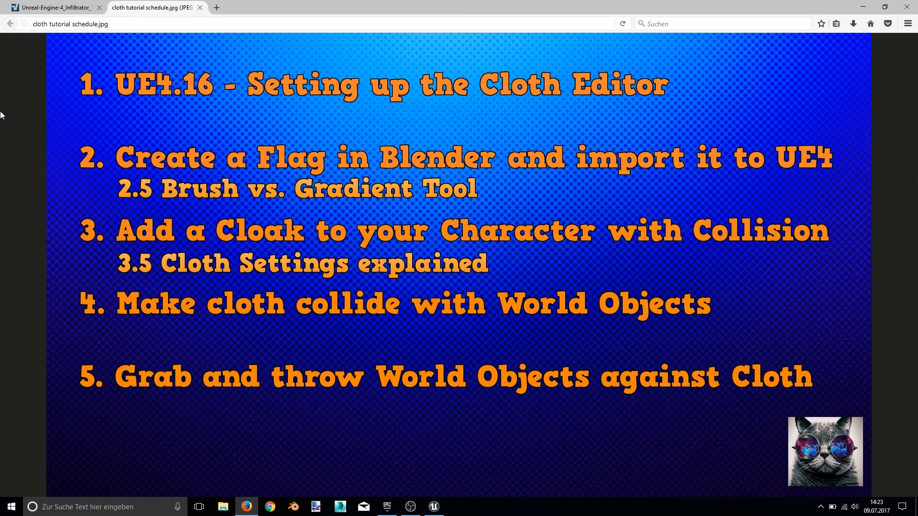